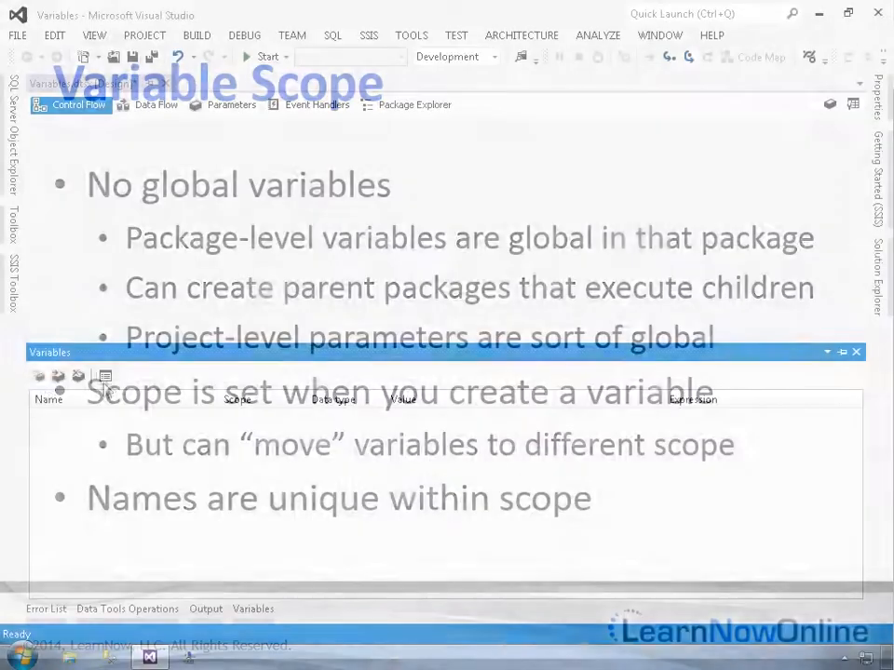
- Add a new package-scoped variable 'Variable' of type Int32 with value 0
{"action": "left_click", "coordinate": [39, 376]}
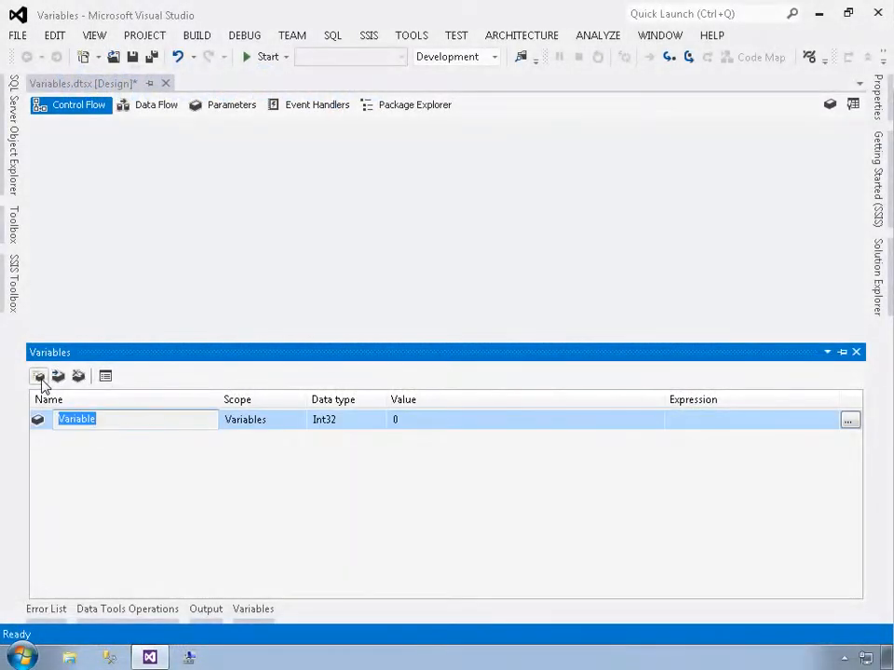
{"action": "mouse_move", "coordinate": [64, 462]}
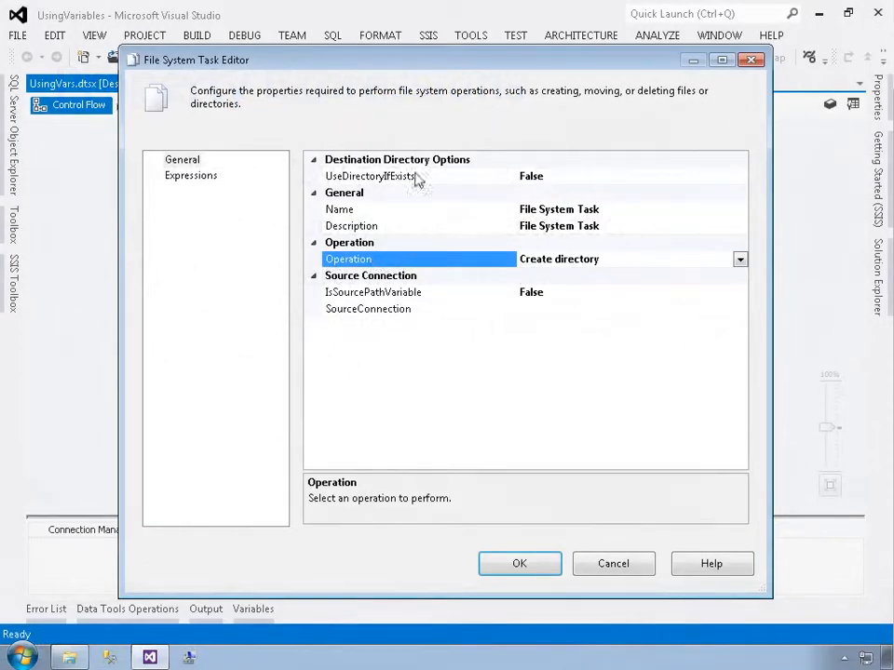
{"action": "mouse_move", "coordinate": [425, 398]}
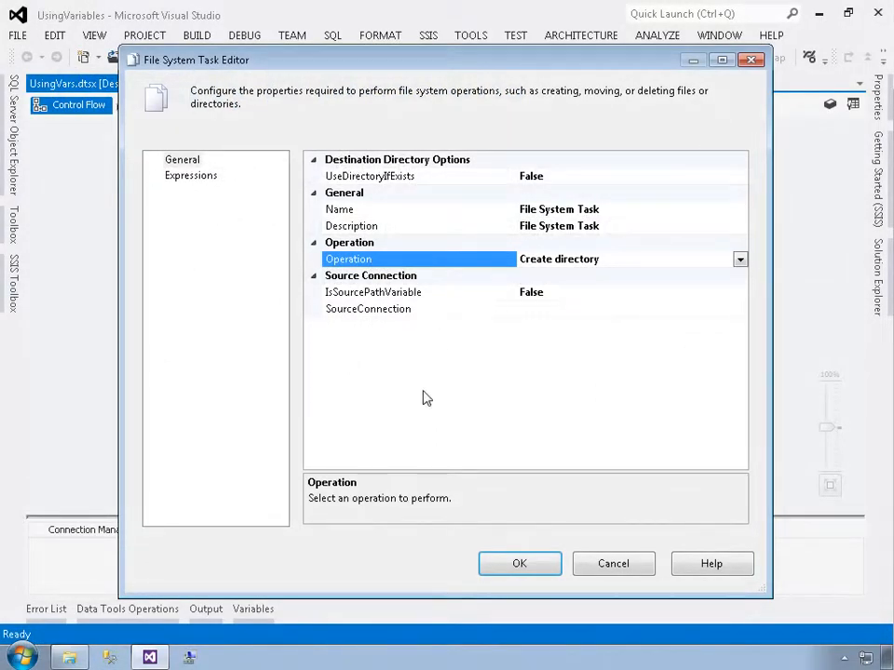
- Accept the File System Task settings so Create Folder links to the Execute SQL Task
{"action": "left_click", "coordinate": [517, 562]}
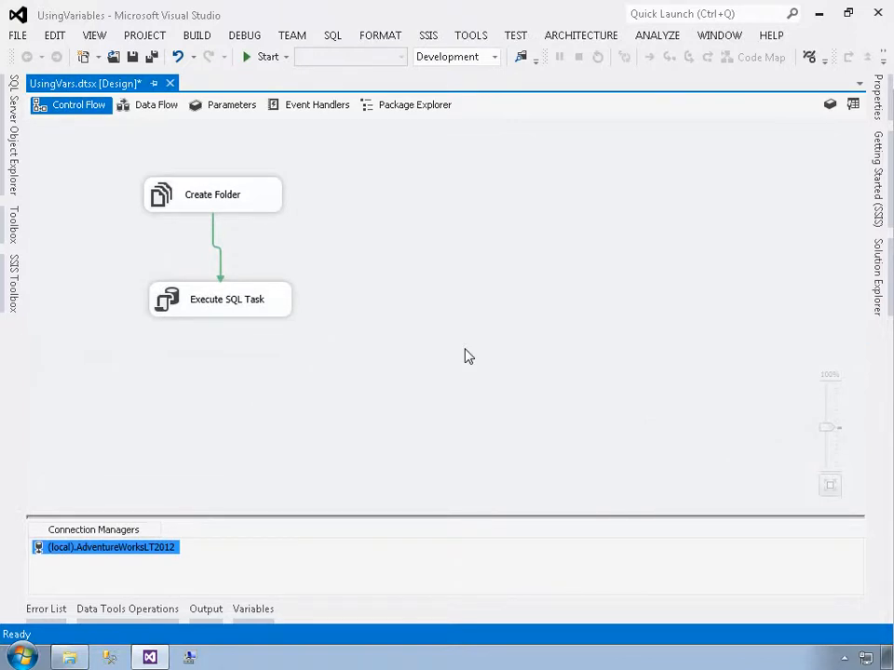
{"action": "mouse_move", "coordinate": [93, 283]}
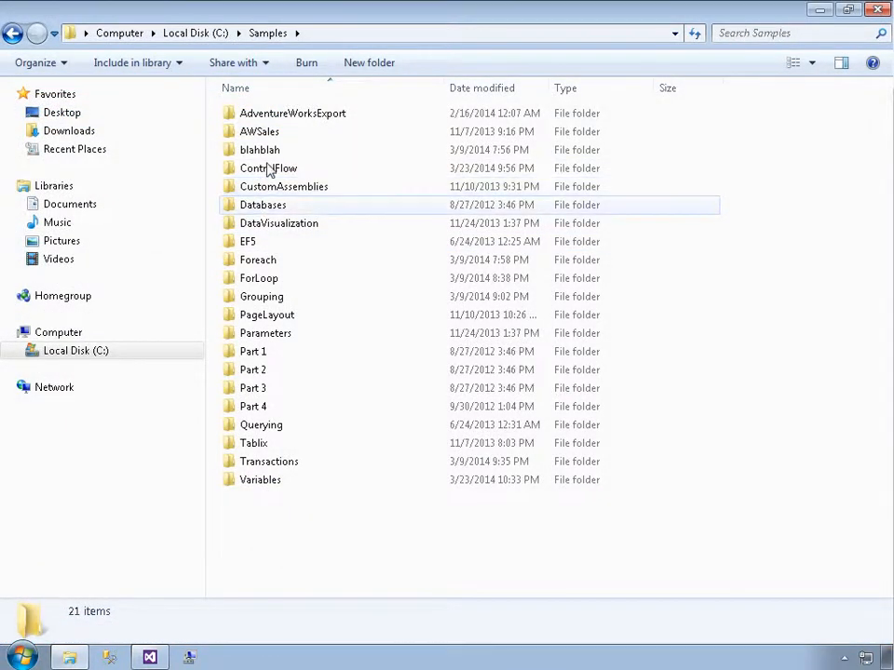
{"action": "mouse_move", "coordinate": [262, 205]}
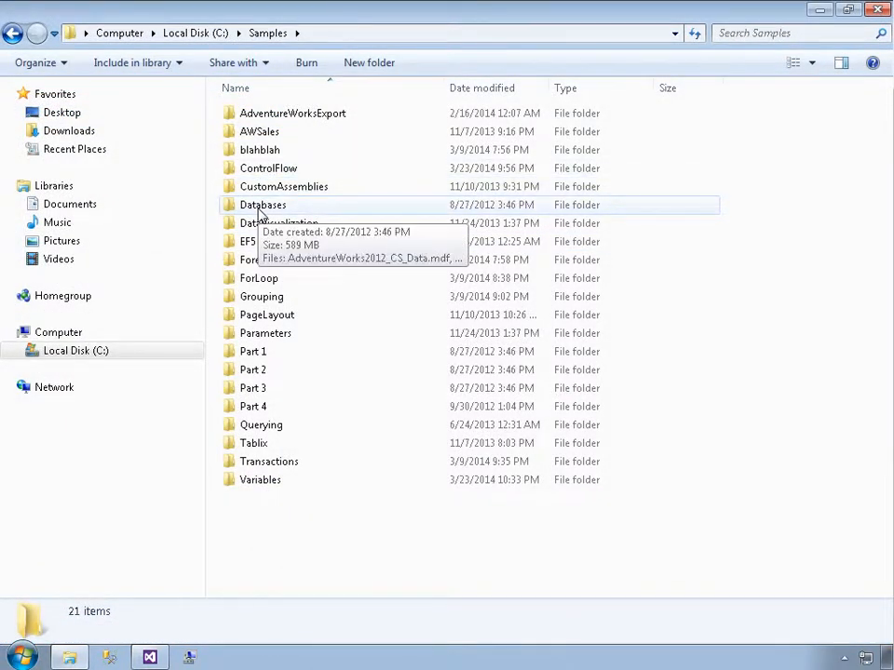